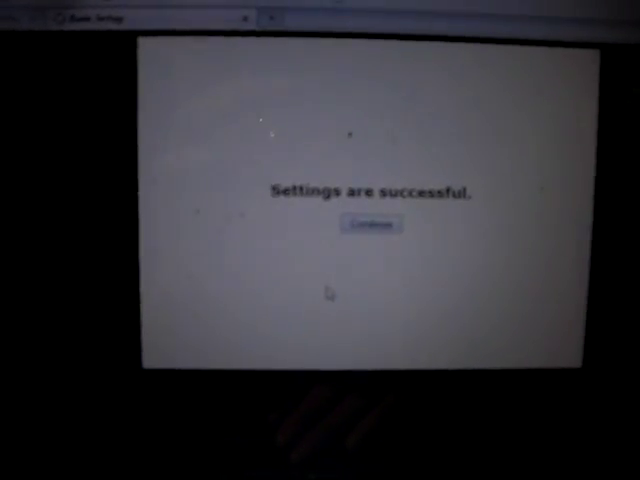
- Continue past the 'Settings are successful' confirmation back to the router setup screens
{"action": "left_click", "coordinate": [372, 224]}
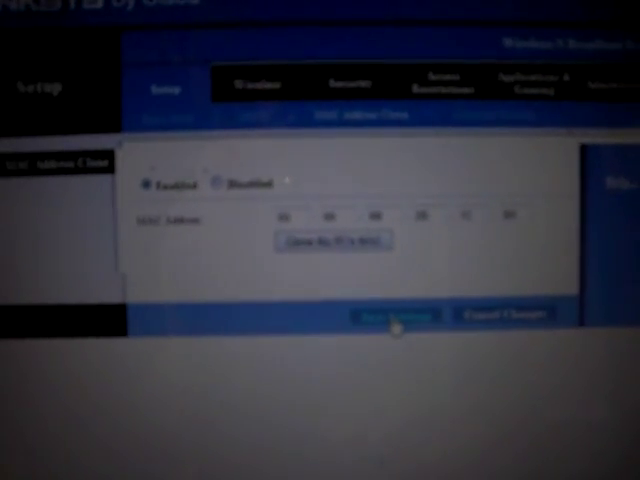
- Save the edited MAC Address Clone settings with cloning Enabled
{"action": "left_click", "coordinate": [392, 314]}
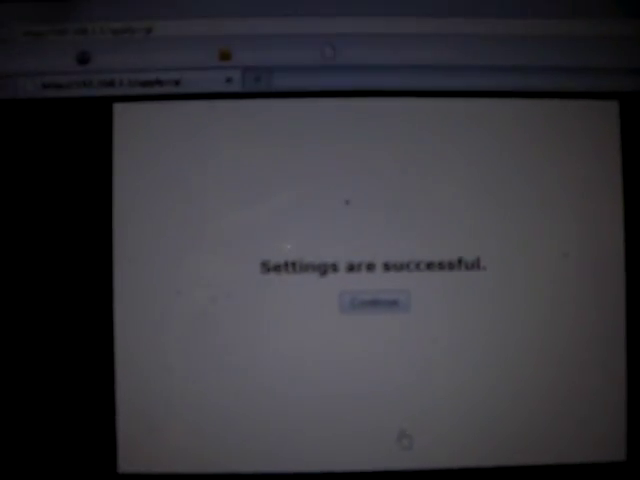